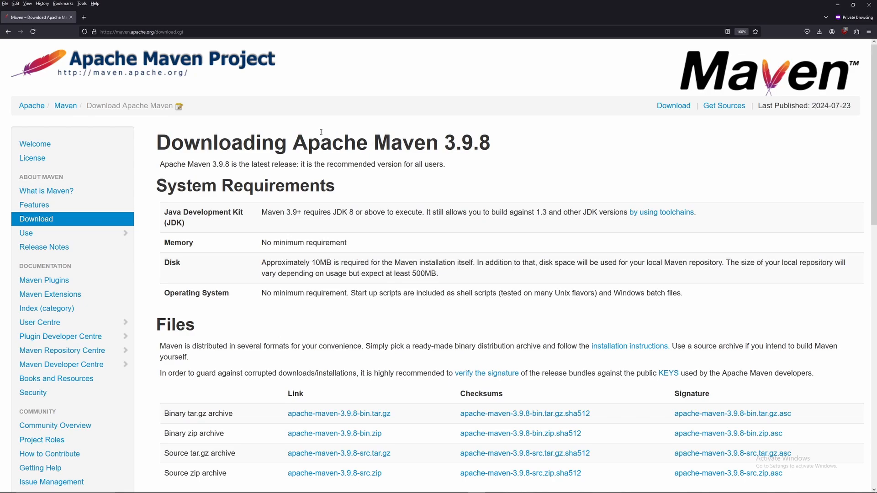
Scroll the Maven download page to the apache-maven-3.9.8-bin.zip link
scroll(down, 3)
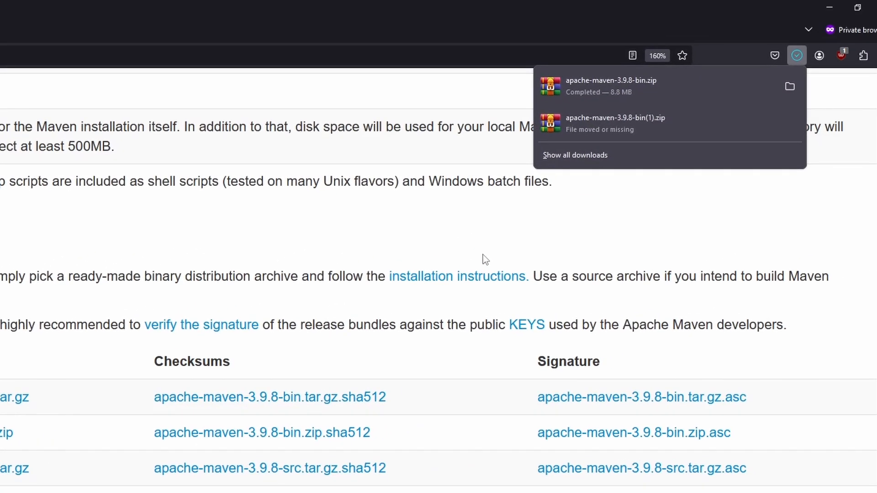
Cut the downloaded Maven 3.9.8 zip from the Downloads folder
click(575, 156)
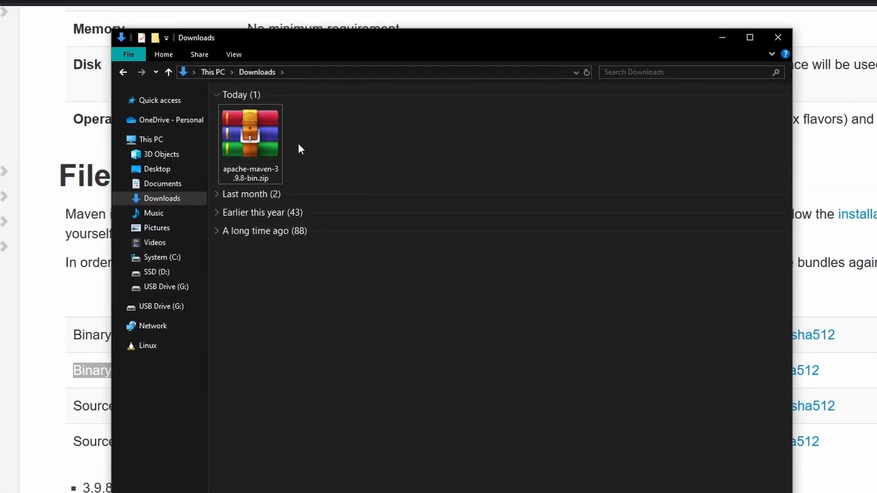
right_click(250, 132)
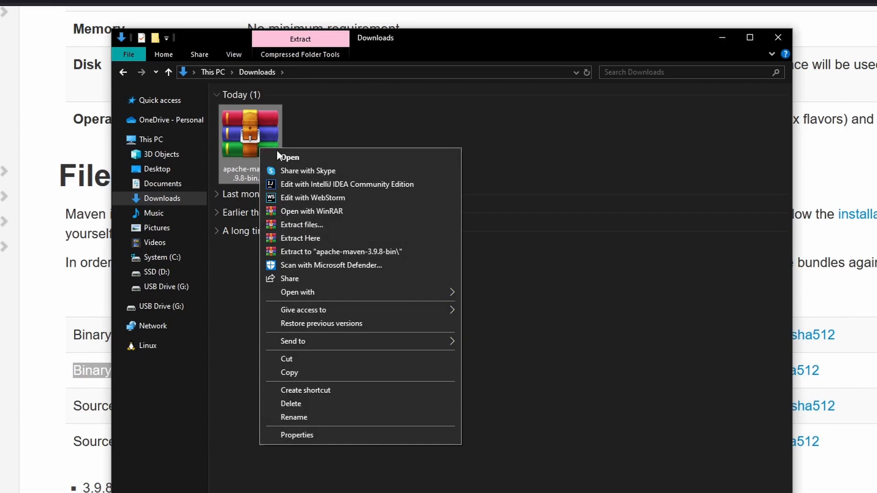
mouse_move(342, 361)
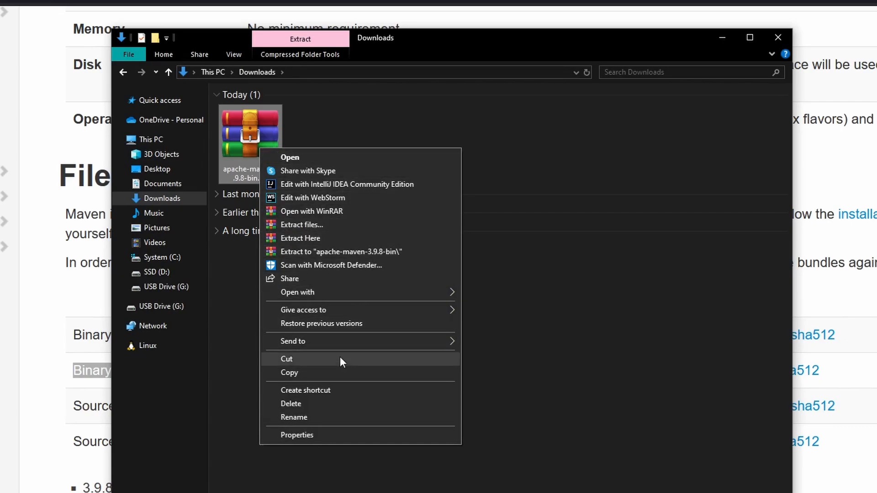
click(162, 258)
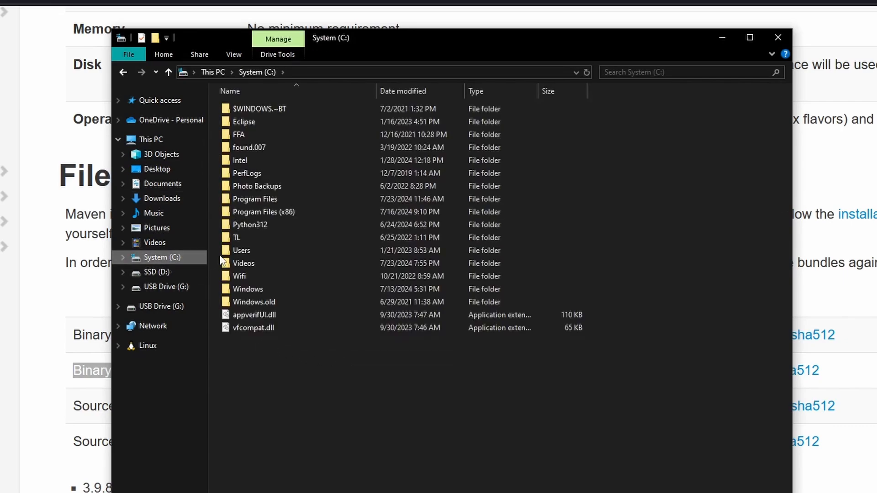
Paste the zip into C:\Program Files, granting administrator permission for the move
double_click(255, 199)
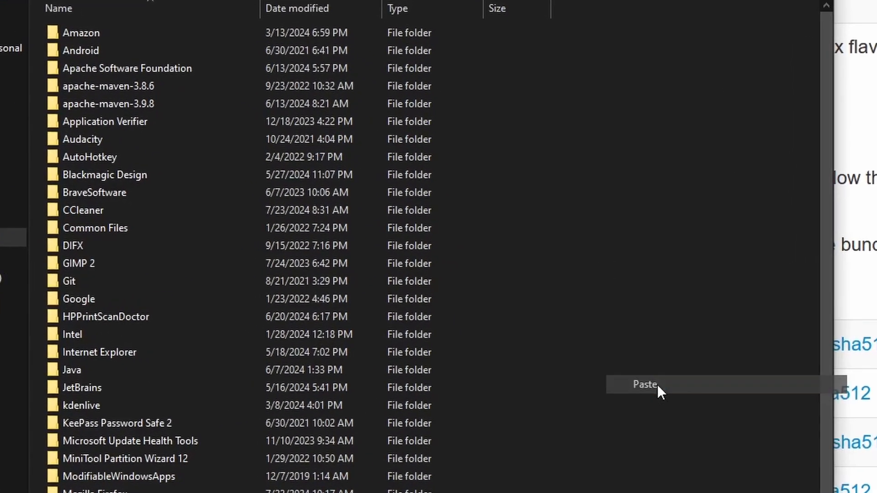
click(644, 384)
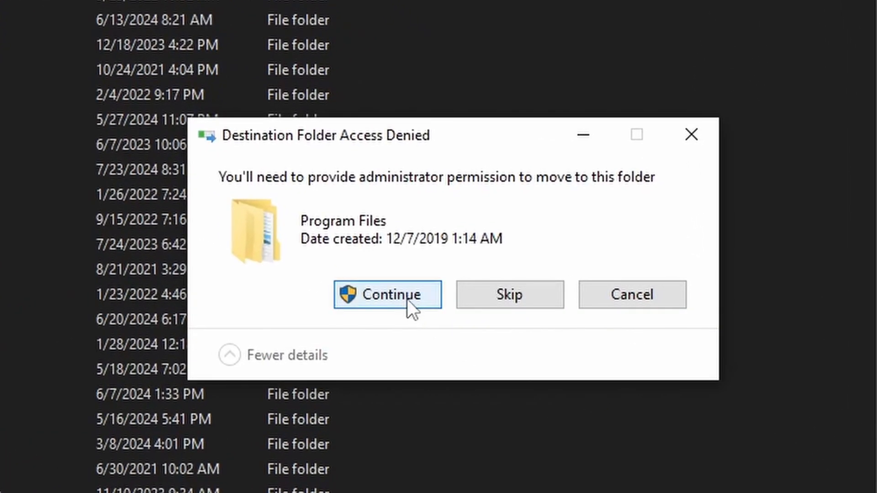
click(387, 295)
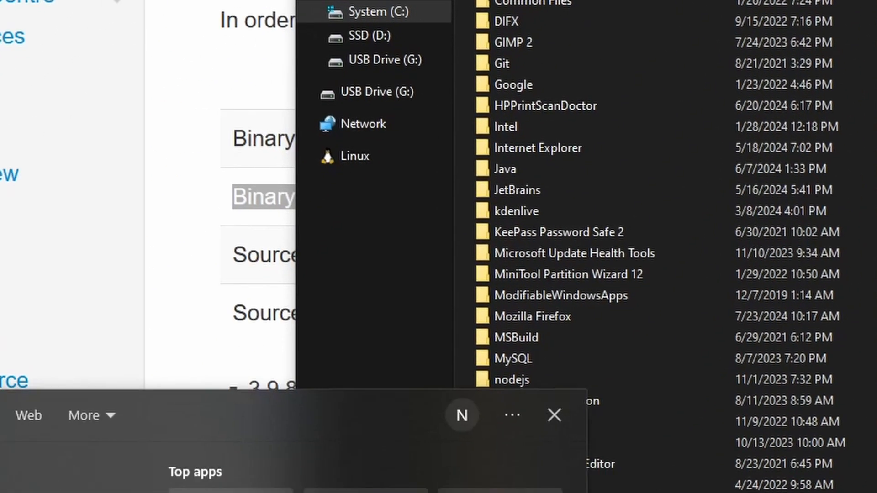
Search Windows for 'environment variables' to reach the System Properties Advanced settings
text(environem)
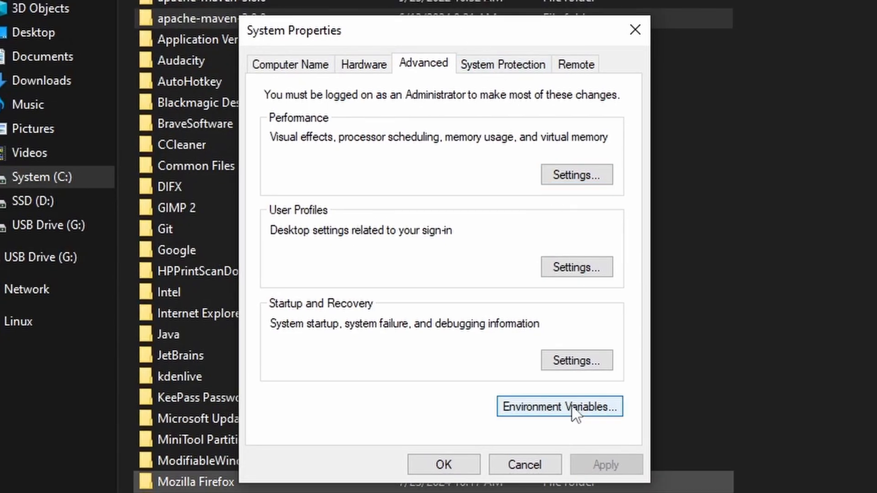
Open the system Path variable for editing from the Environment Variables dialog
click(559, 407)
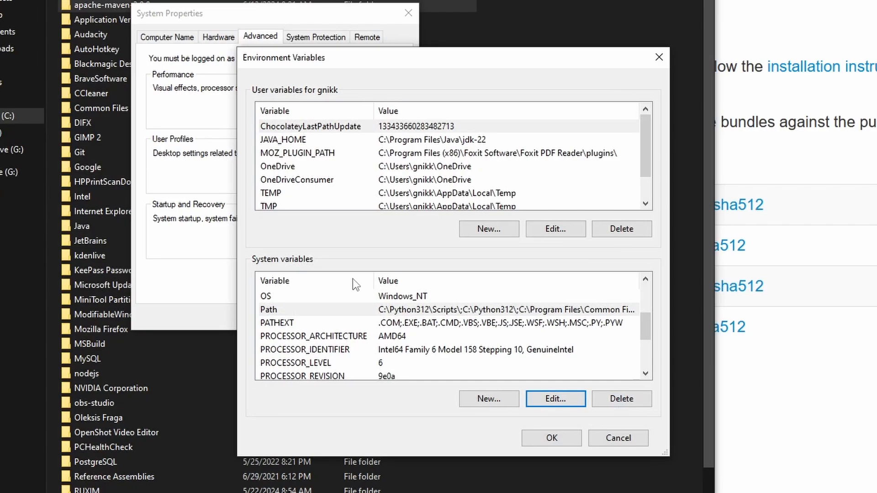
mouse_move(334, 318)
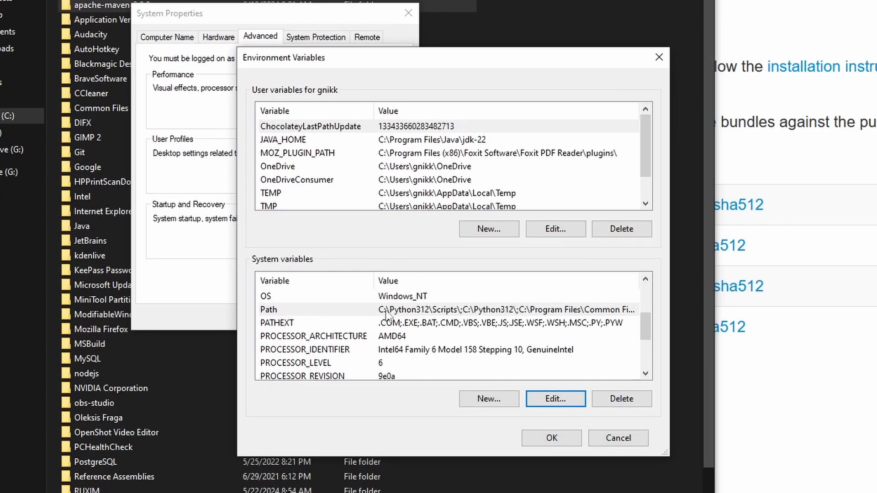
click(287, 310)
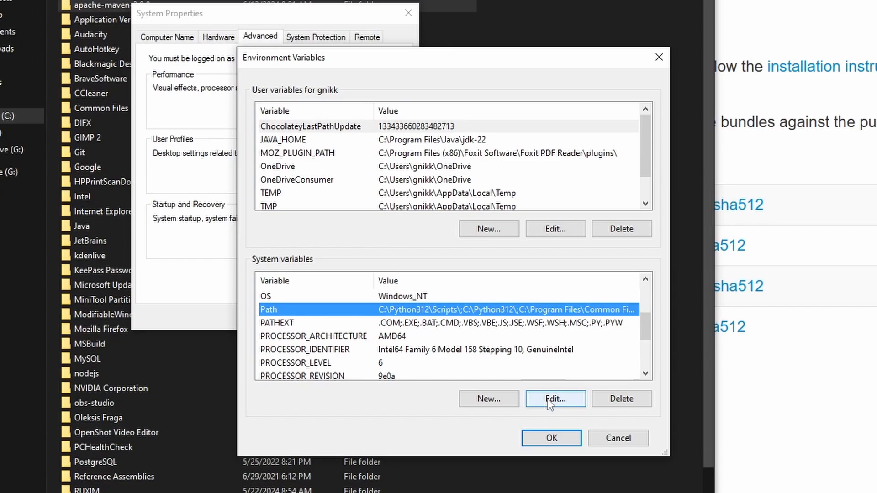
click(555, 399)
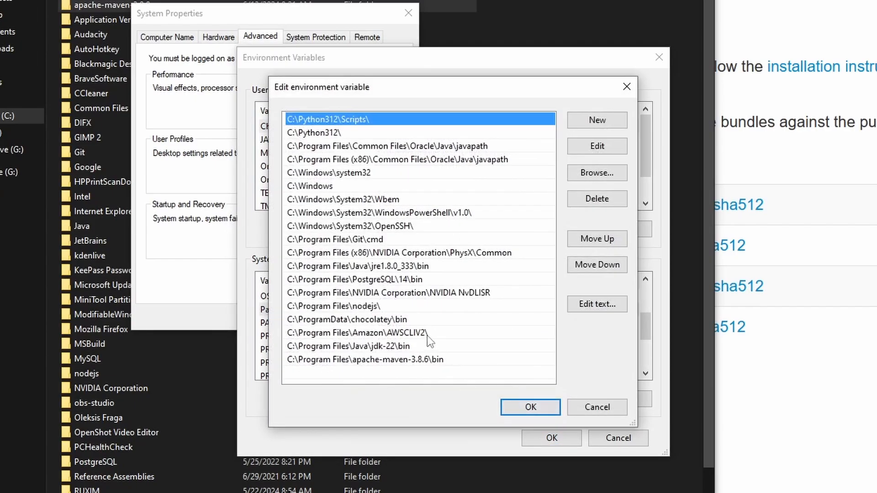
Select the old apache-maven-3.8.6\bin entry and open the apache-maven-3.9.8 folder in Program Files
click(373, 360)
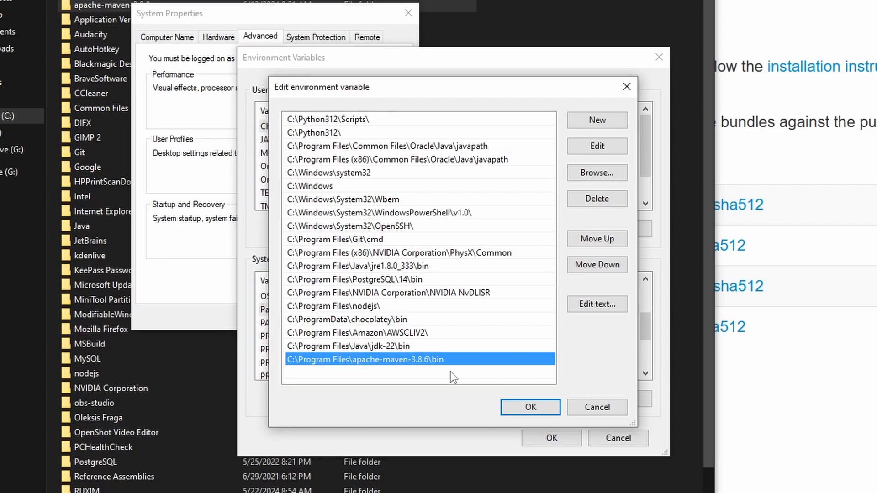
mouse_move(414, 370)
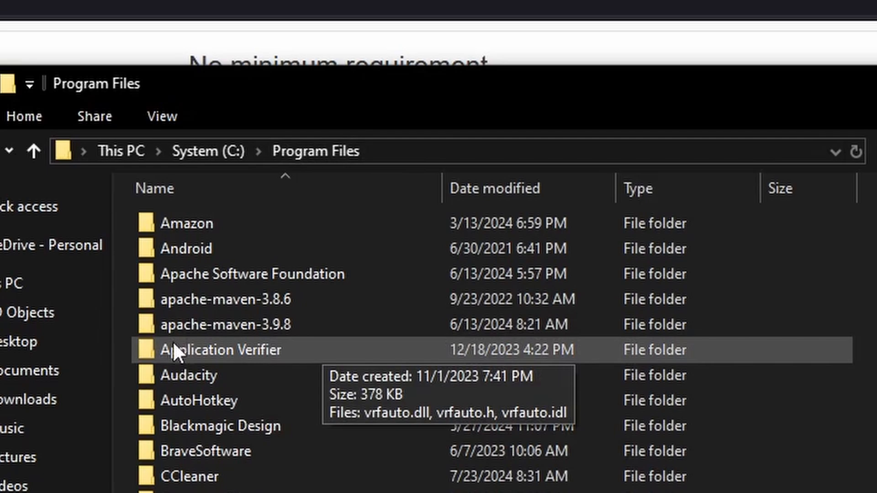
mouse_move(322, 325)
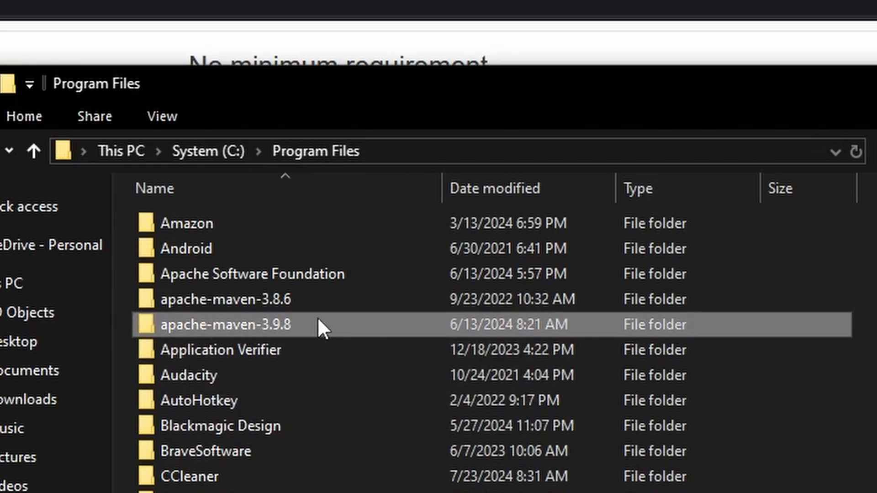
double_click(225, 325)
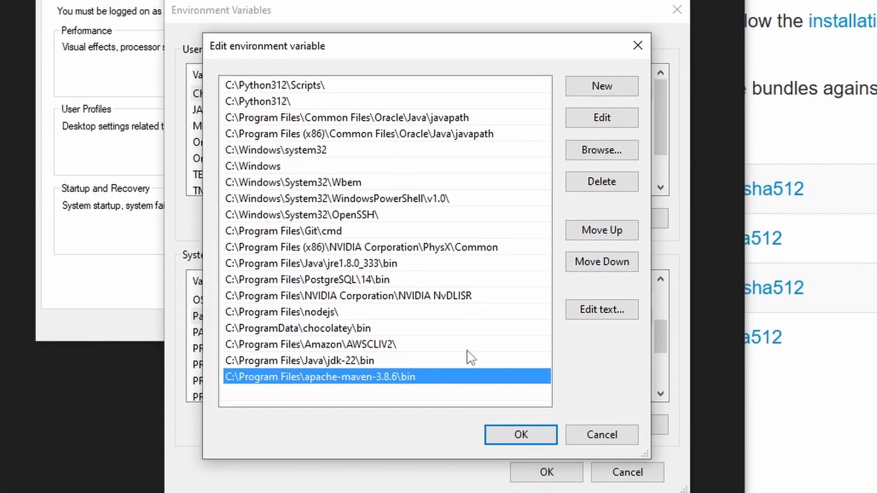
Add C:\Program Files\apache-maven-3.9.8\bin to Path above the 3.8.6 entry and save
click(601, 86)
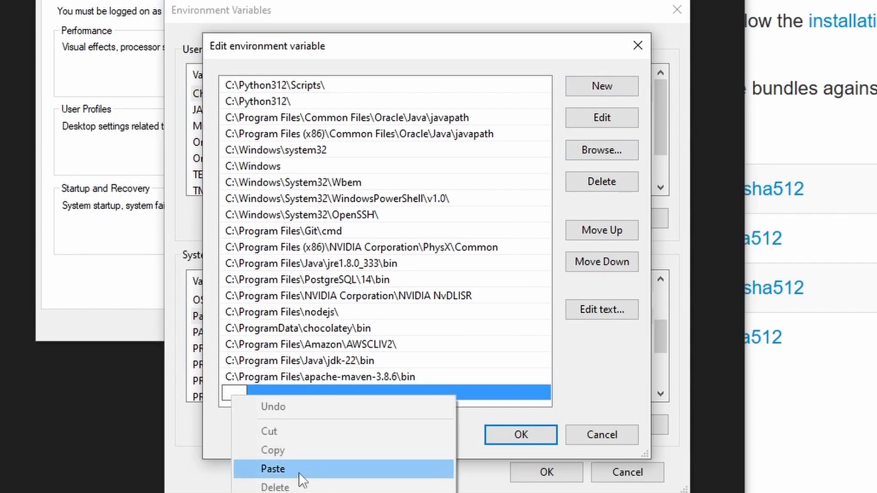
click(273, 468)
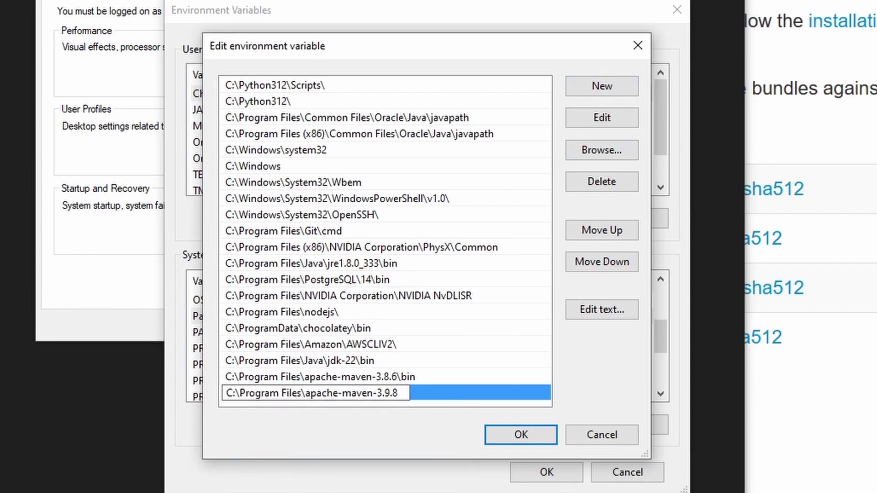
text(\bin)
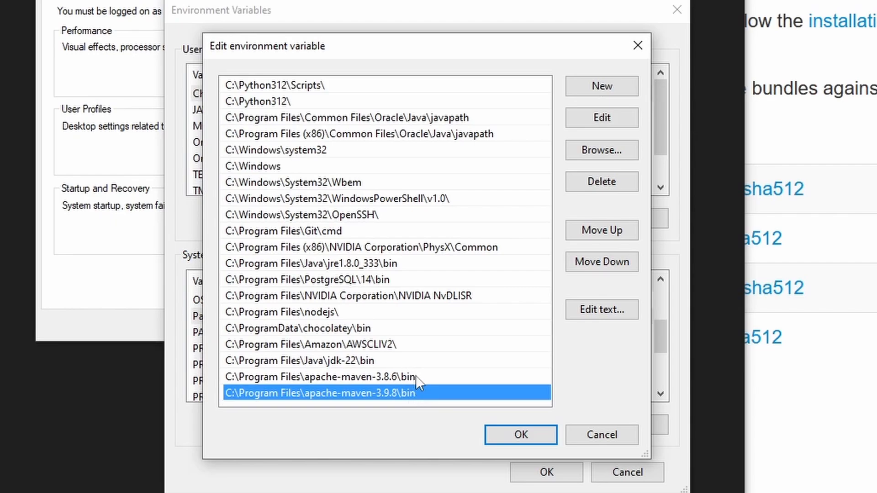
click(601, 230)
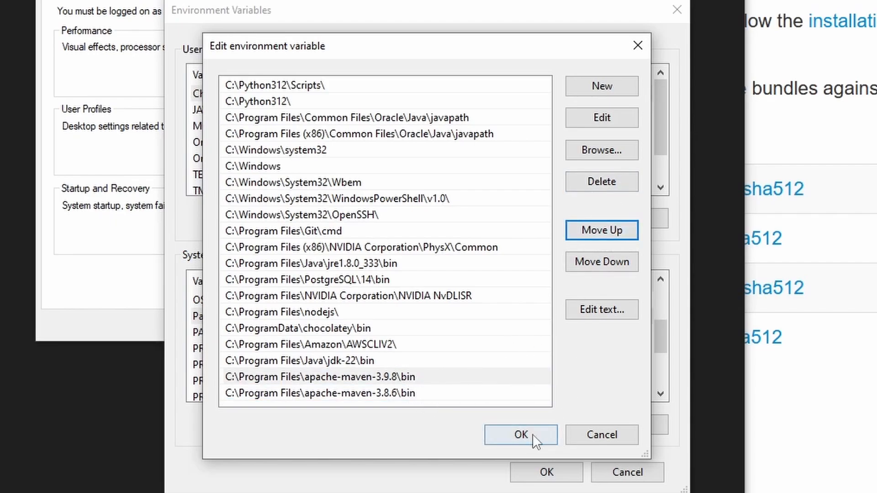
click(520, 435)
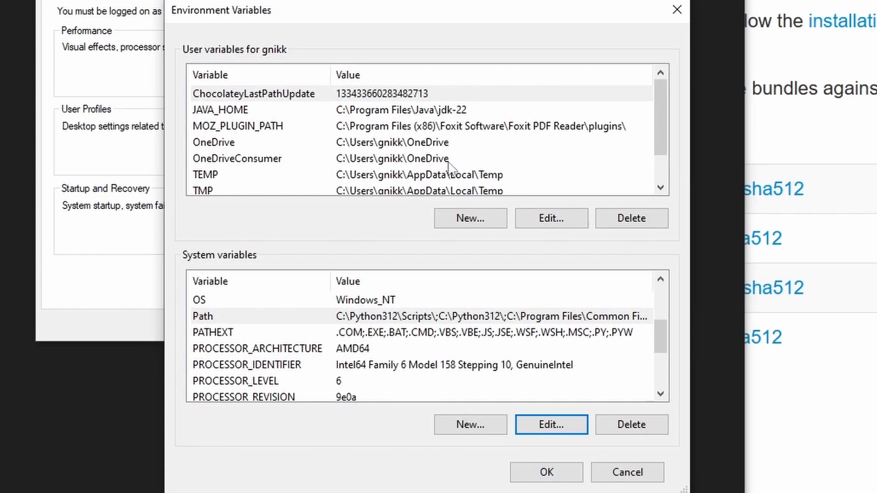
Check JAVA_HOME points to jdk-22, then accept the variable changes and close System Properties
click(220, 110)
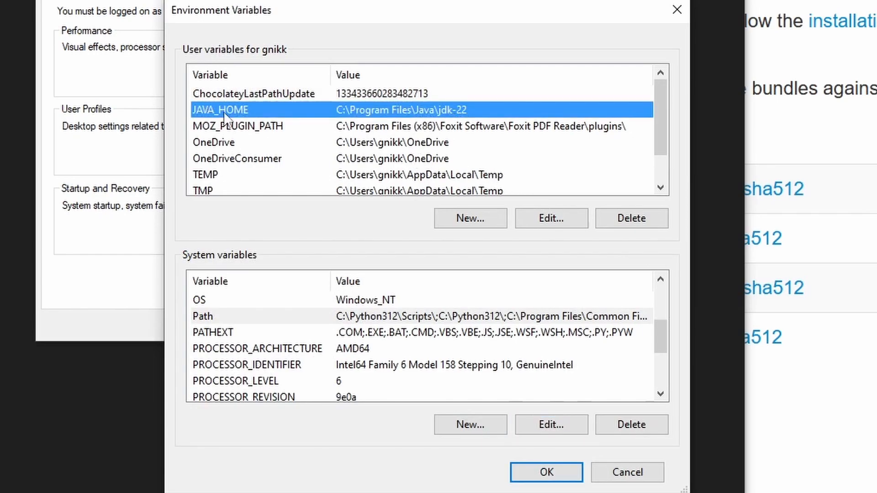
mouse_move(453, 125)
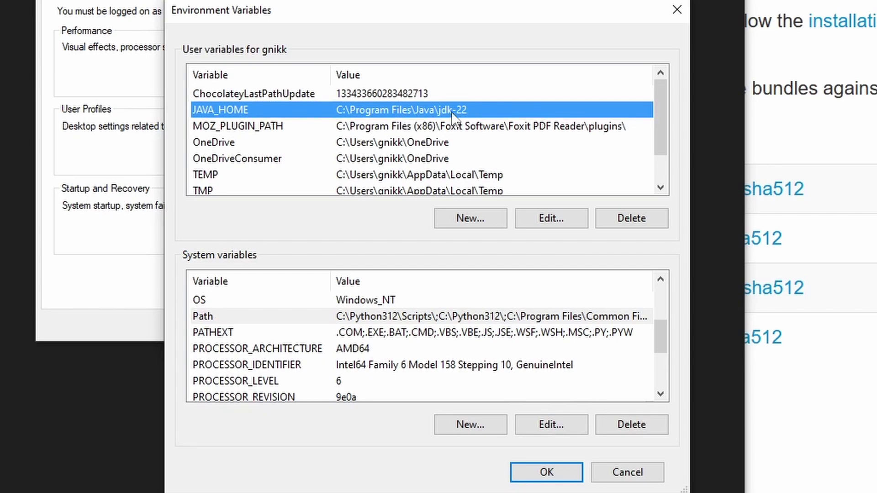
mouse_move(320, 126)
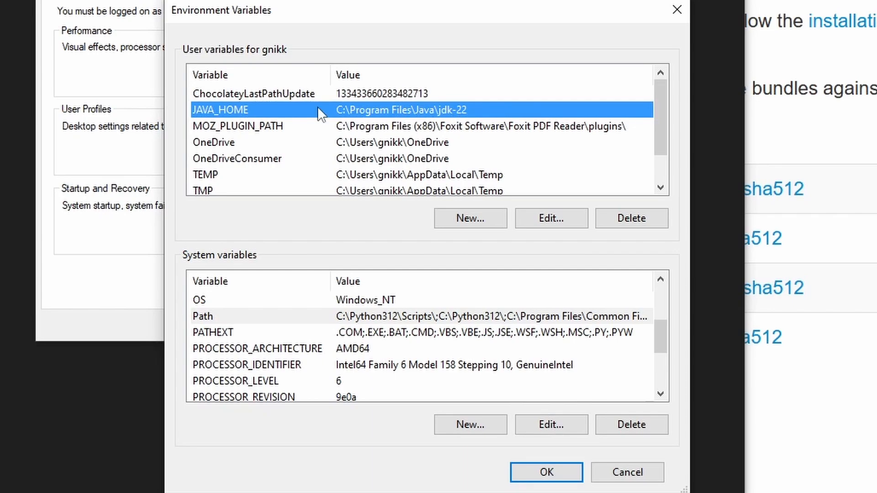
mouse_move(277, 110)
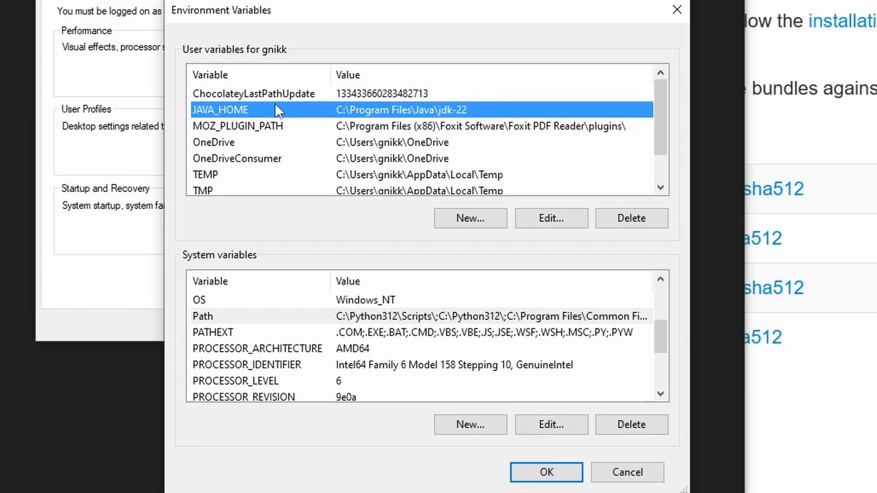
mouse_move(223, 128)
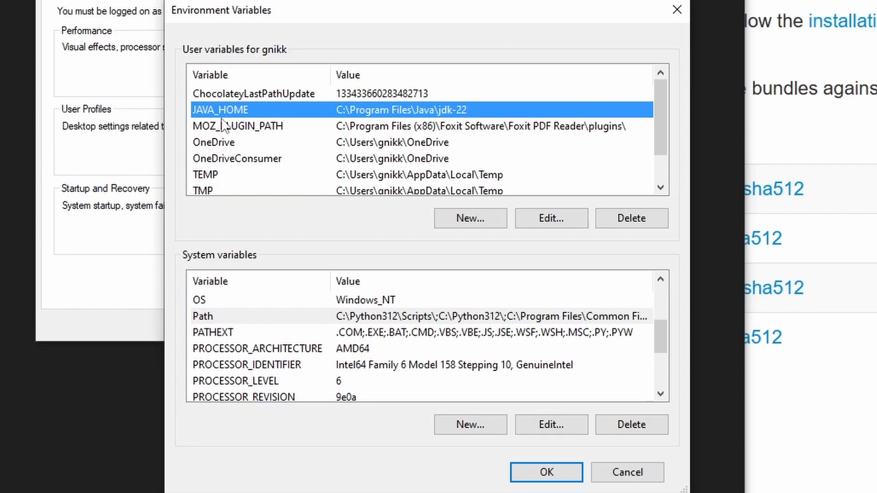
mouse_move(362, 104)
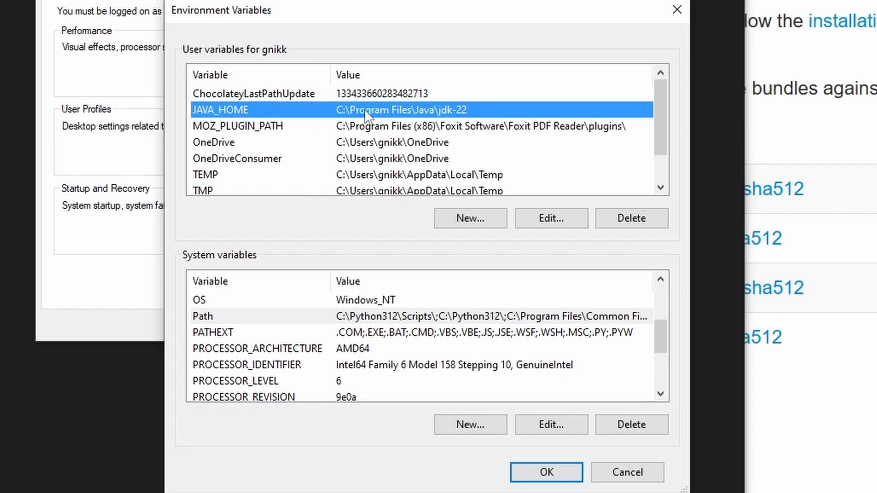
mouse_move(458, 128)
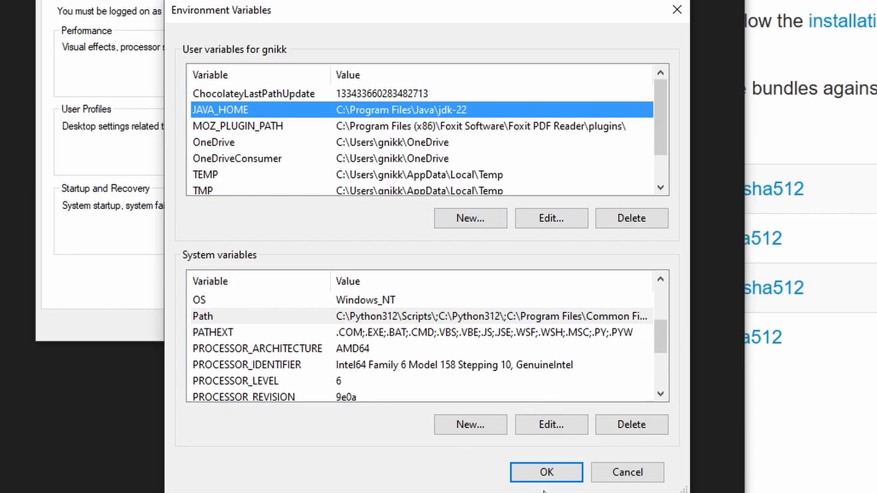
click(546, 486)
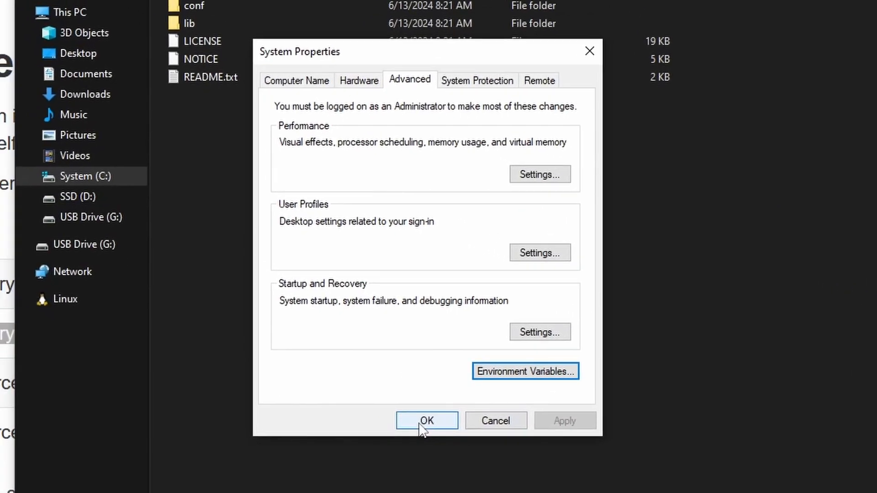
click(428, 420)
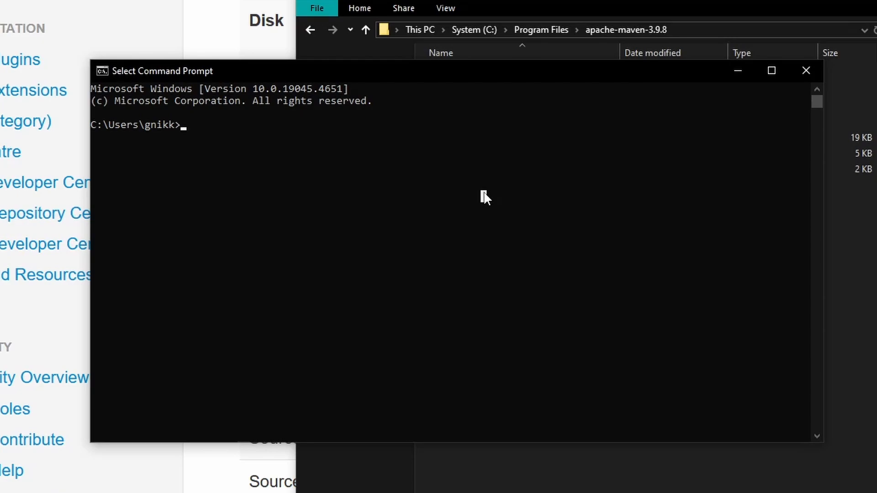
Run mvn --version in Command Prompt to confirm Apache Maven 3.9.8
text(m)
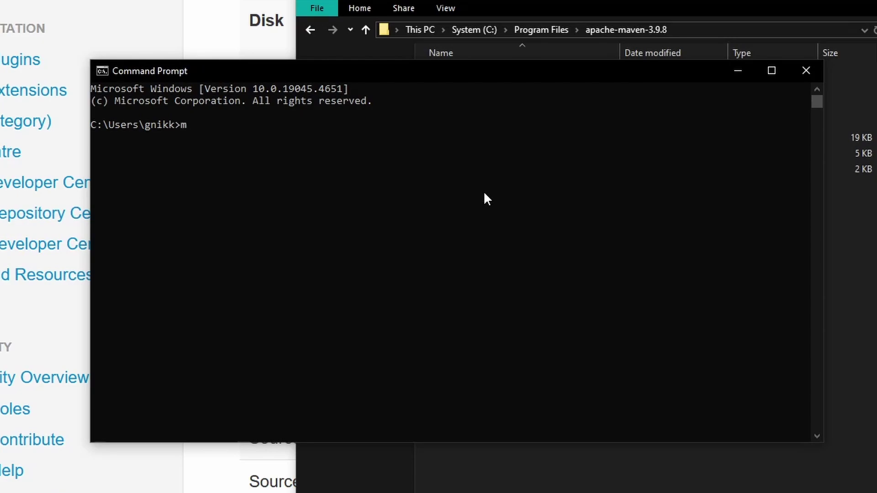
text(vn --version)
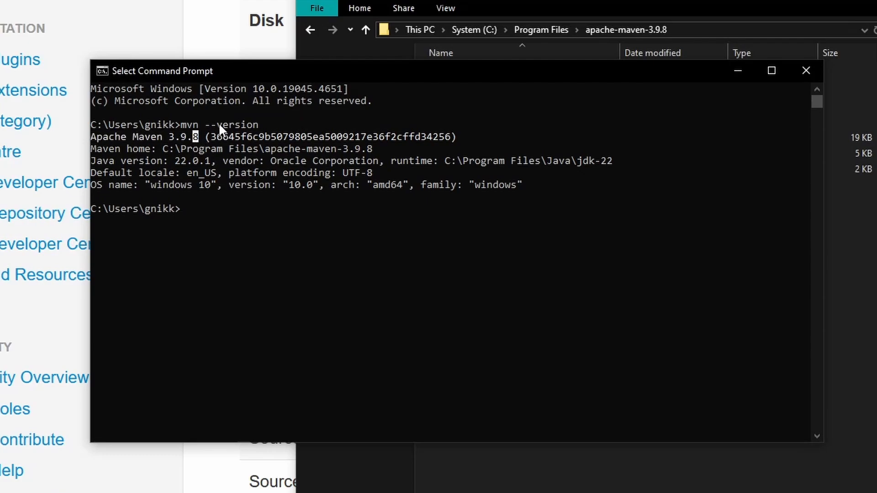
mouse_move(217, 134)
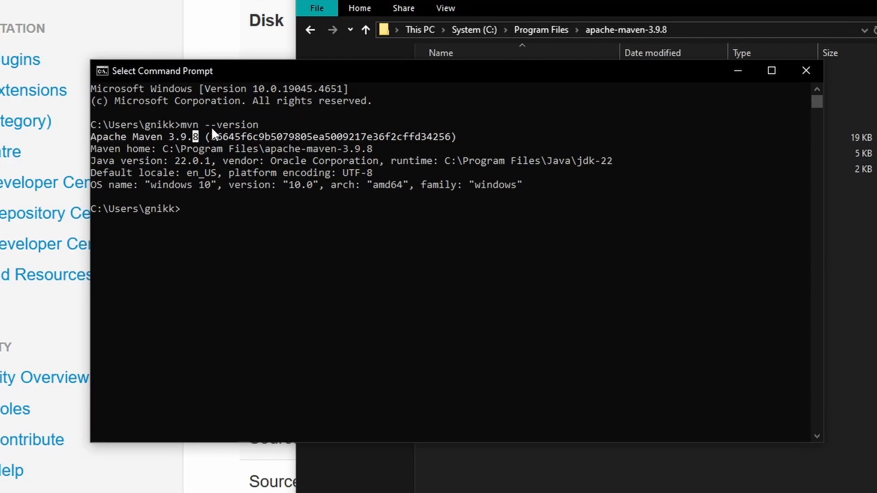
mouse_move(180, 149)
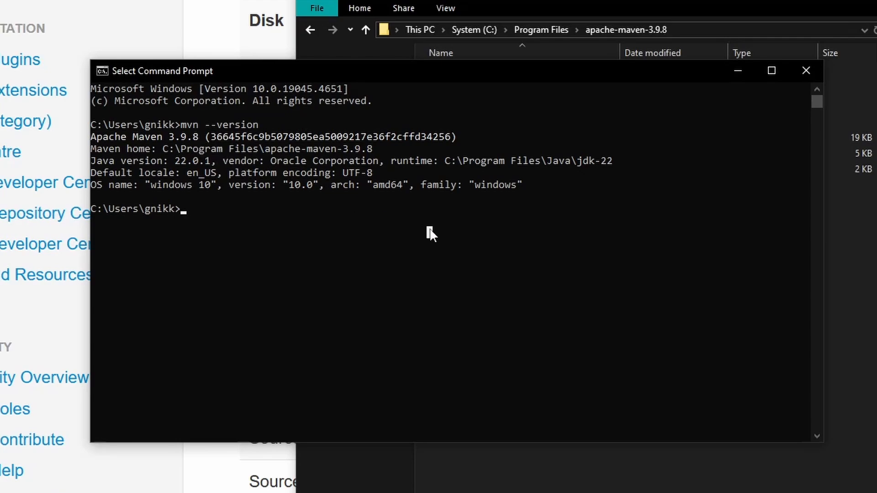
mouse_move(501, 281)
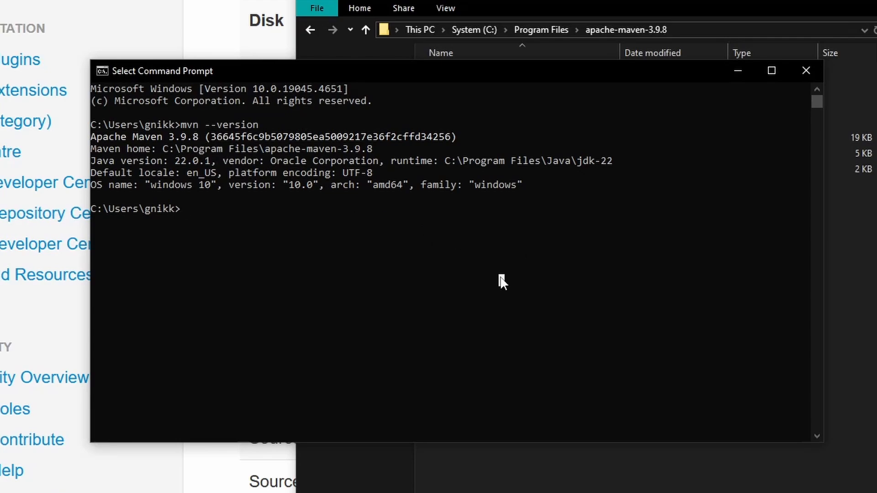